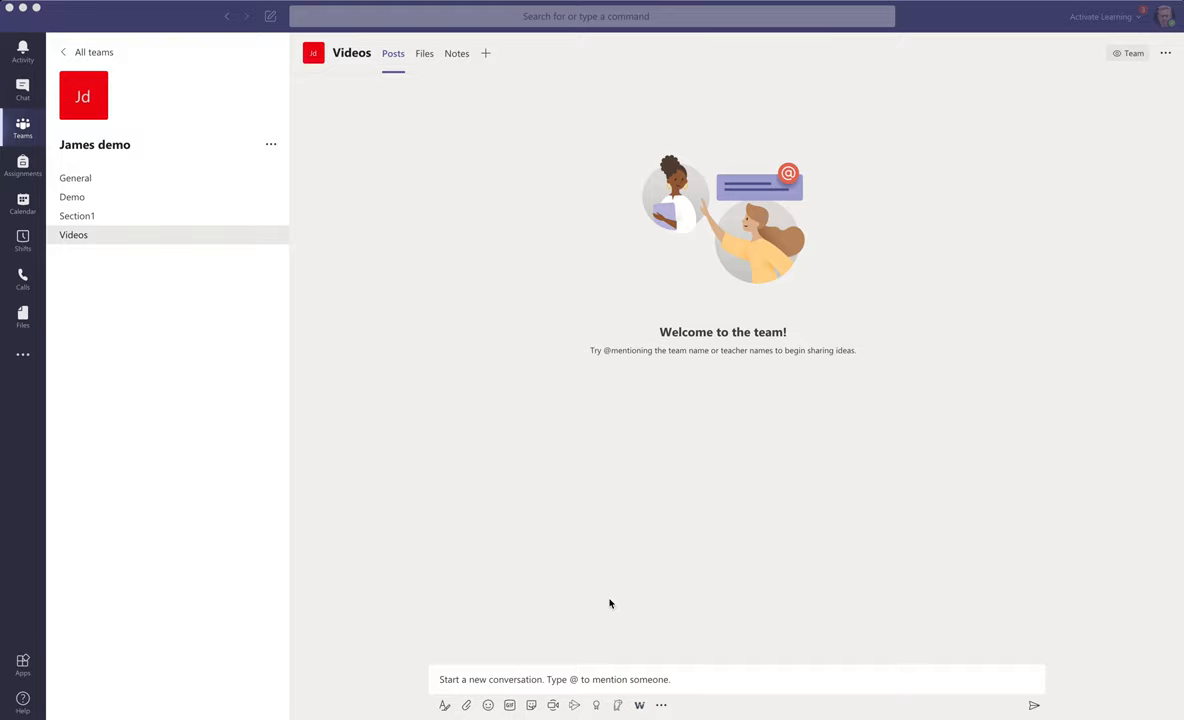
pyautogui.moveTo(643, 598)
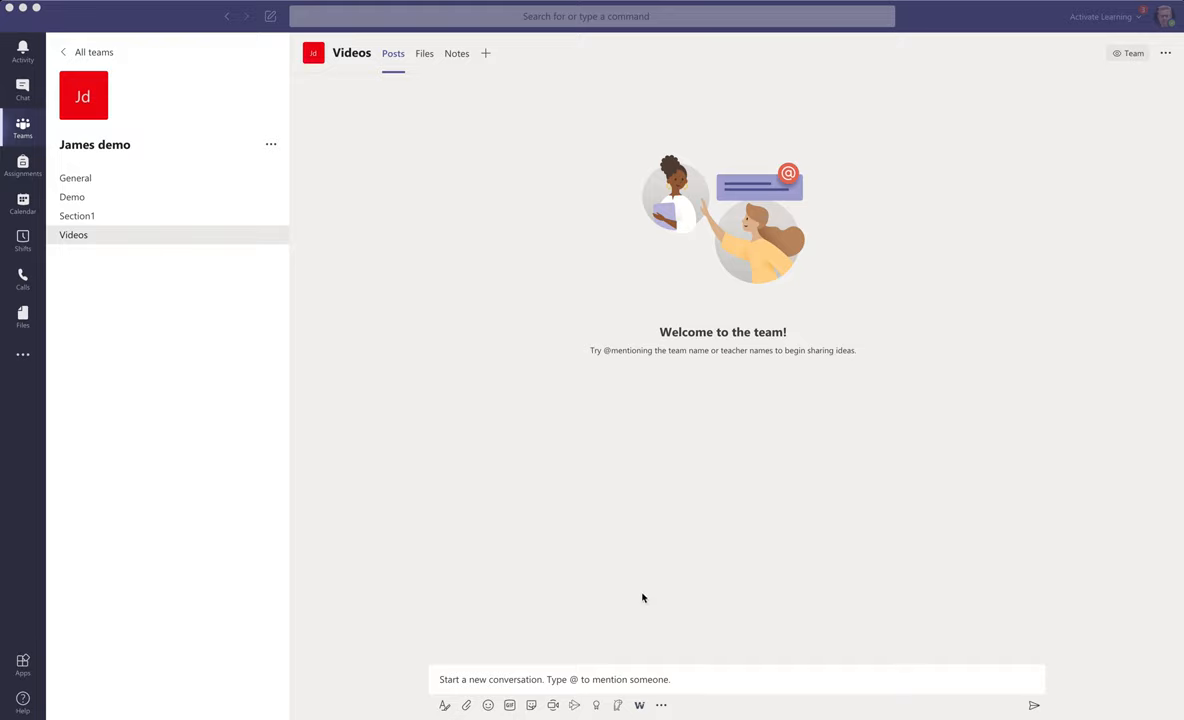
pyautogui.moveTo(422, 118)
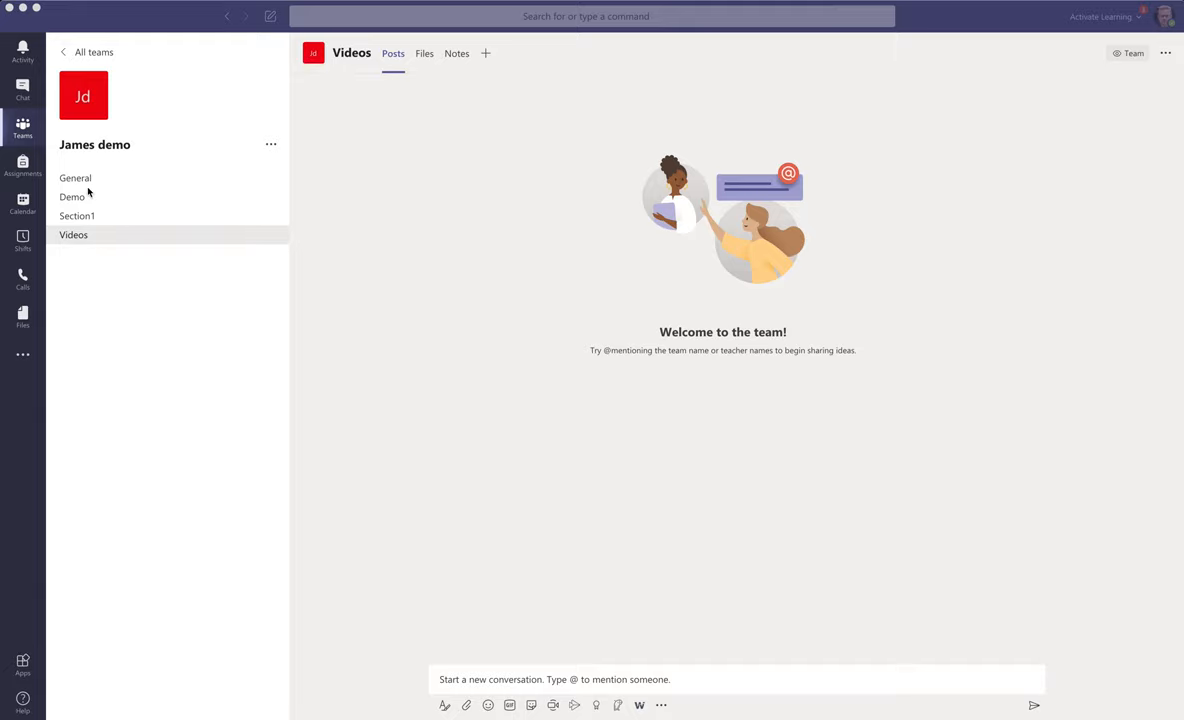
pyautogui.moveTo(509, 92)
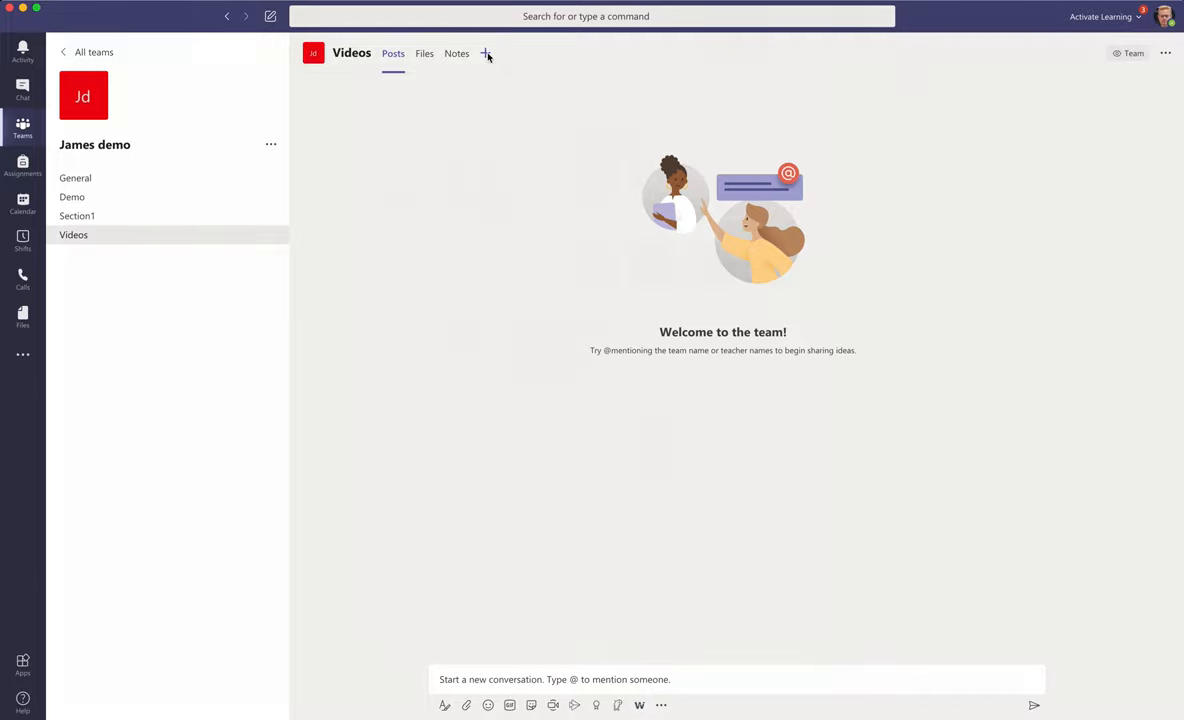
# Add a Wakelet tab with the 'My top tools for creating infographics' collection, posting to the channel.
pyautogui.click(486, 53)
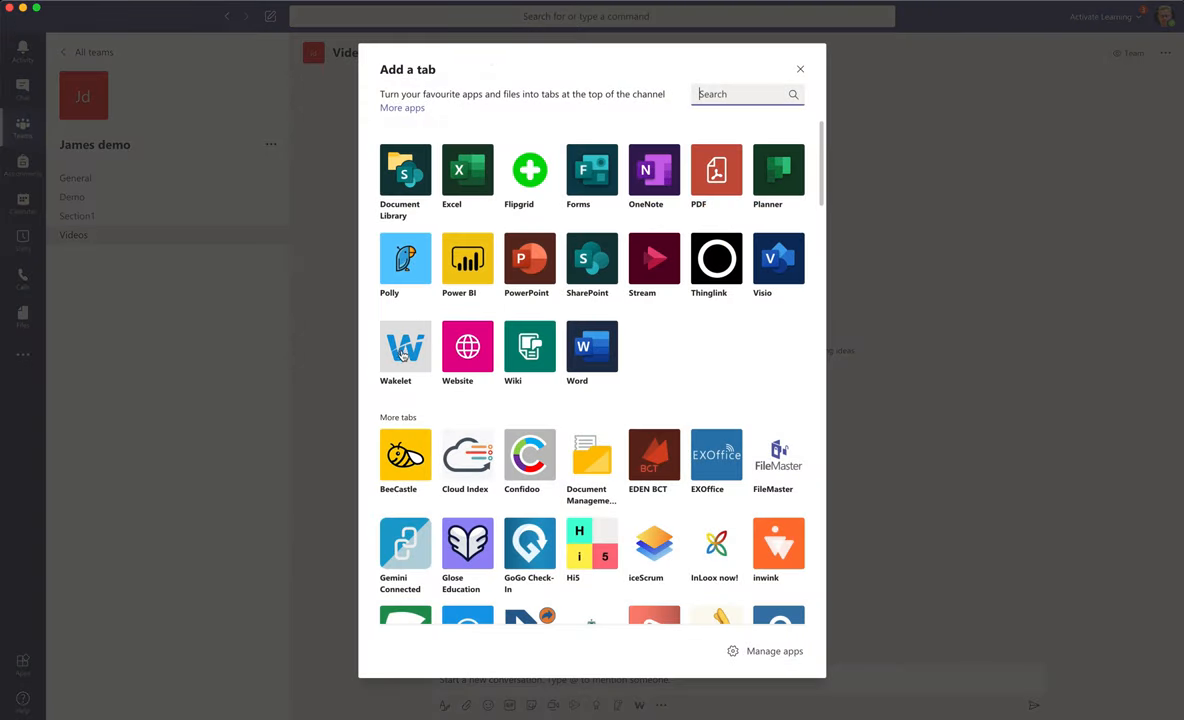
pyautogui.click(405, 347)
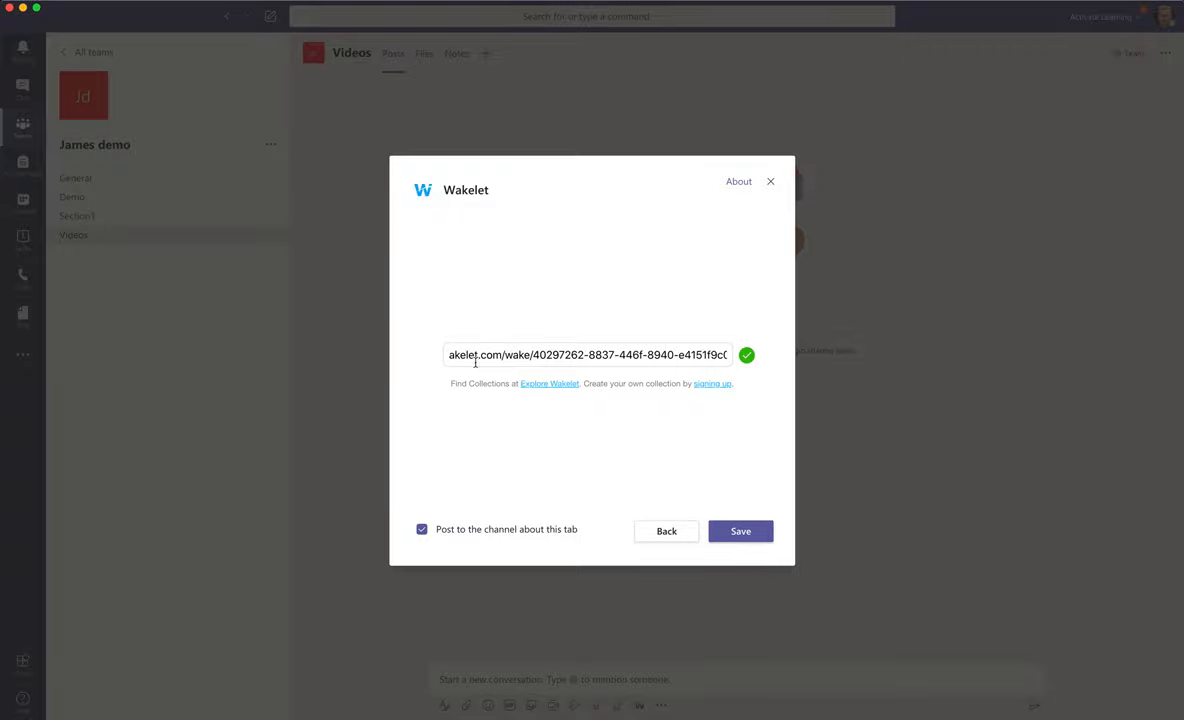
pyautogui.click(740, 531)
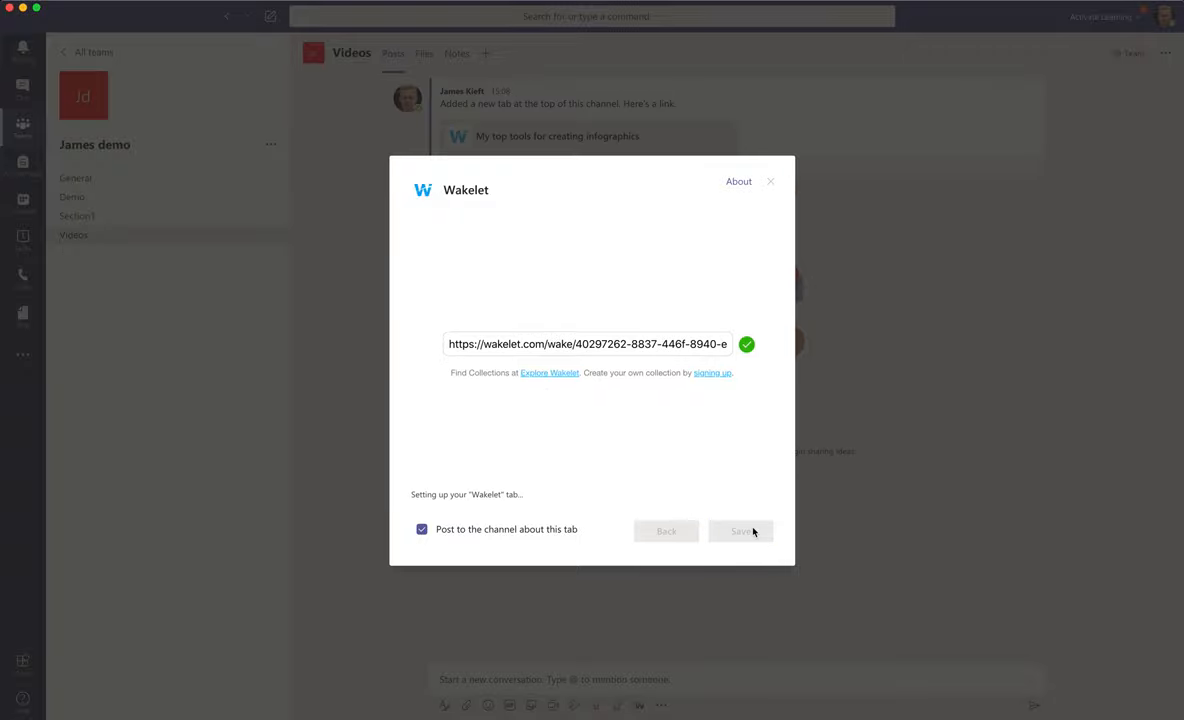
pyautogui.click(740, 531)
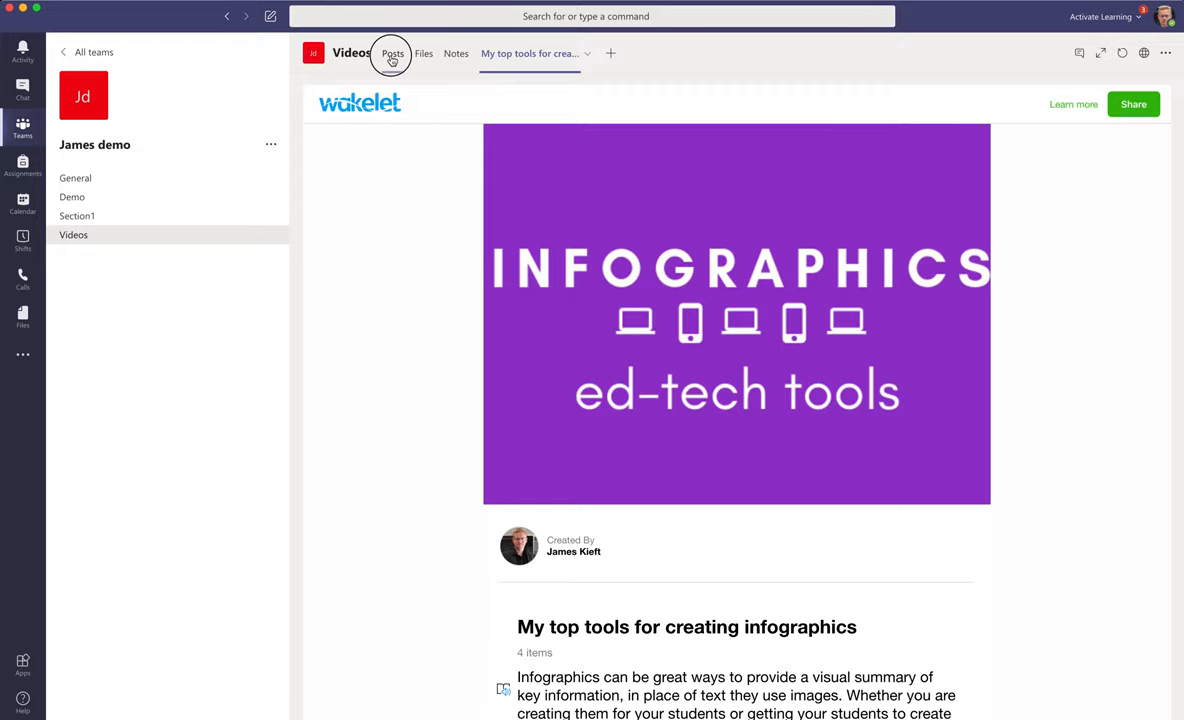
pyautogui.click(392, 53)
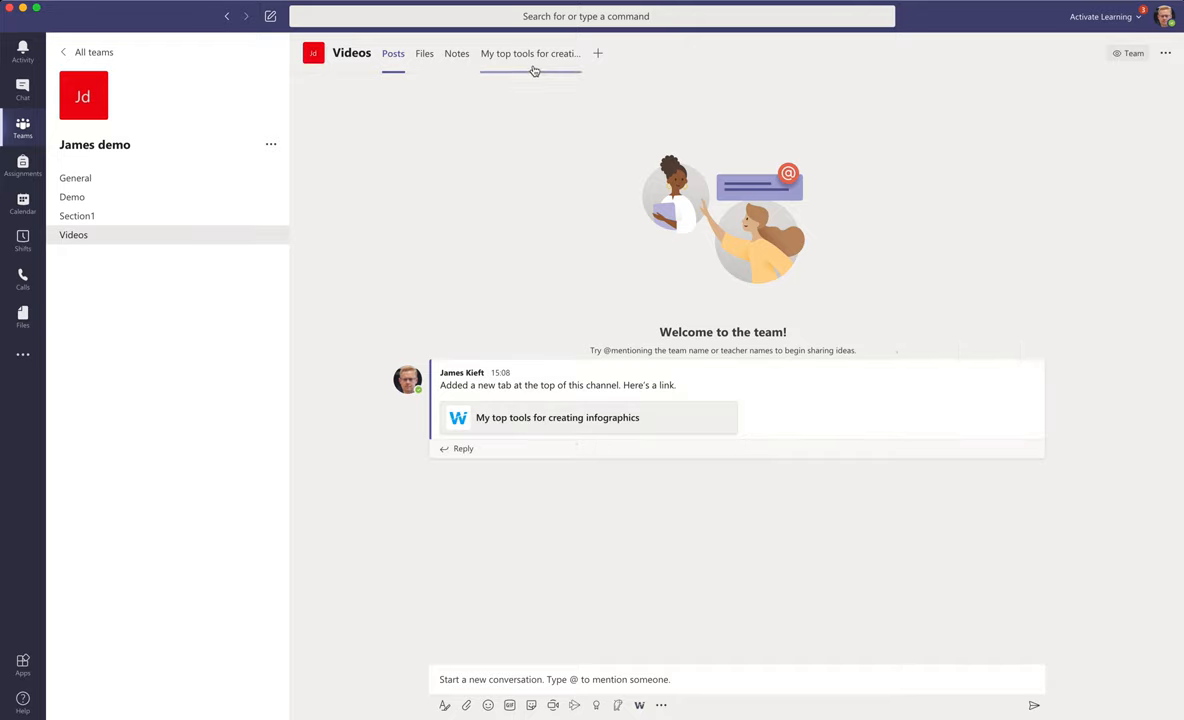
pyautogui.click(530, 53)
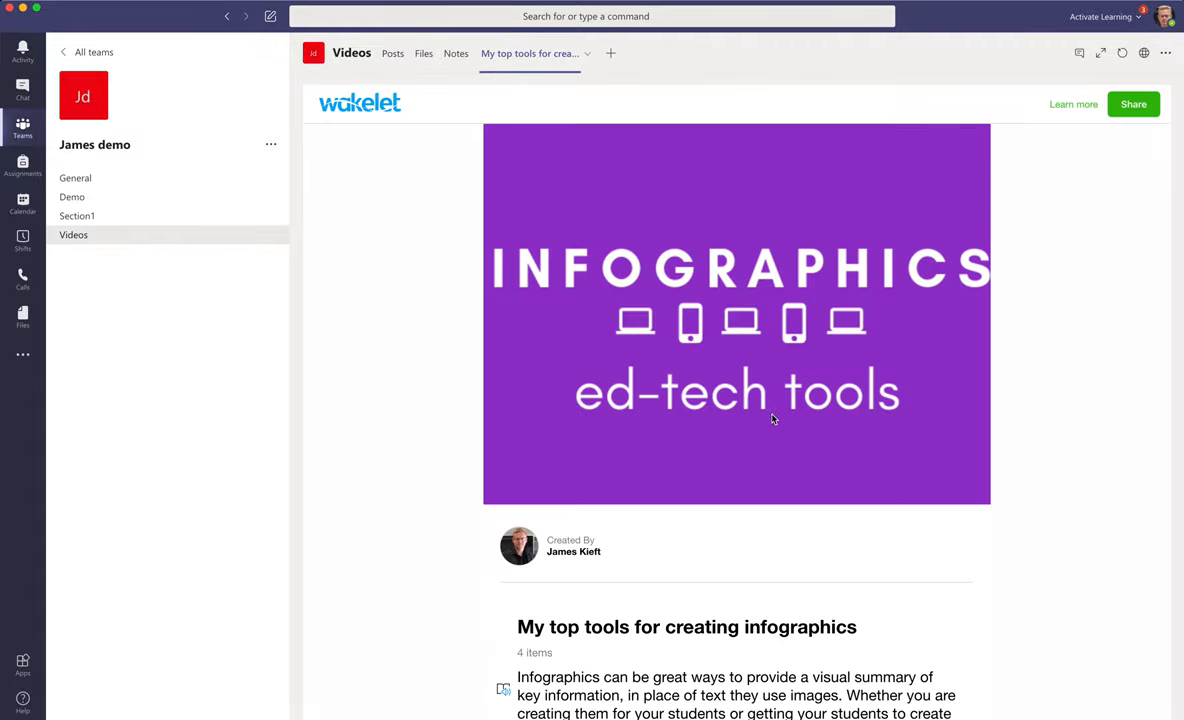
pyautogui.scroll(-3)
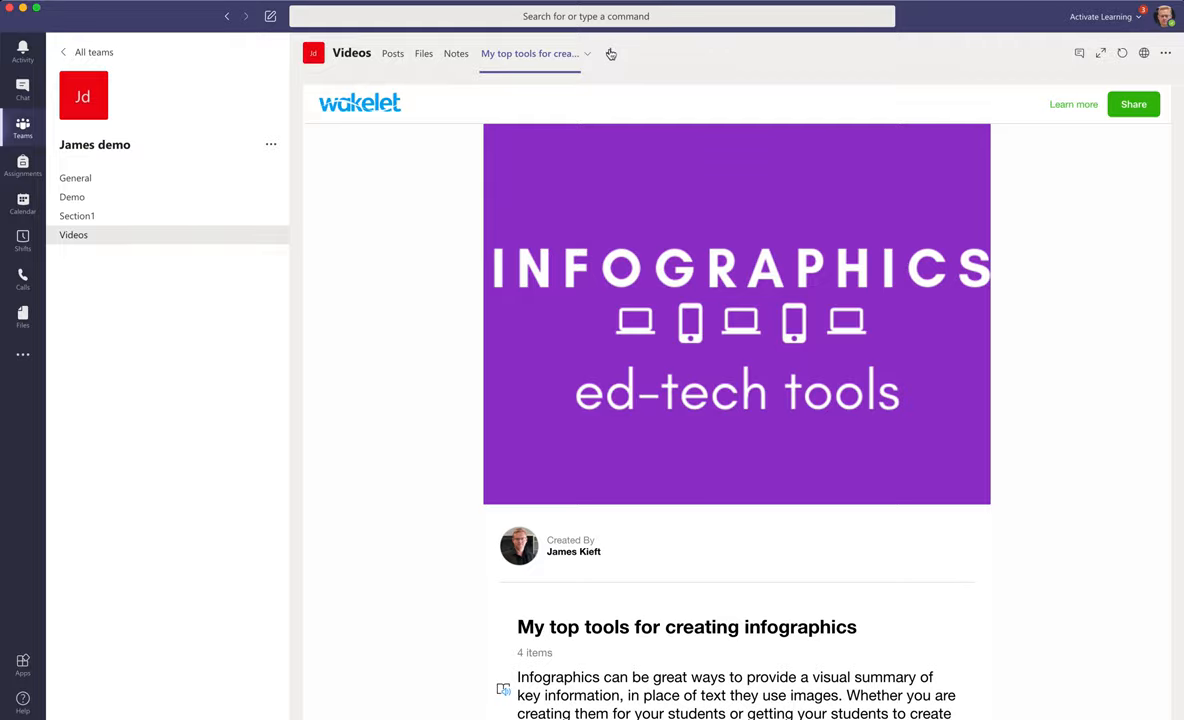
# Add a Website tab named 'edtech' pointing to the Wakelet collection URL.
pyautogui.click(611, 53)
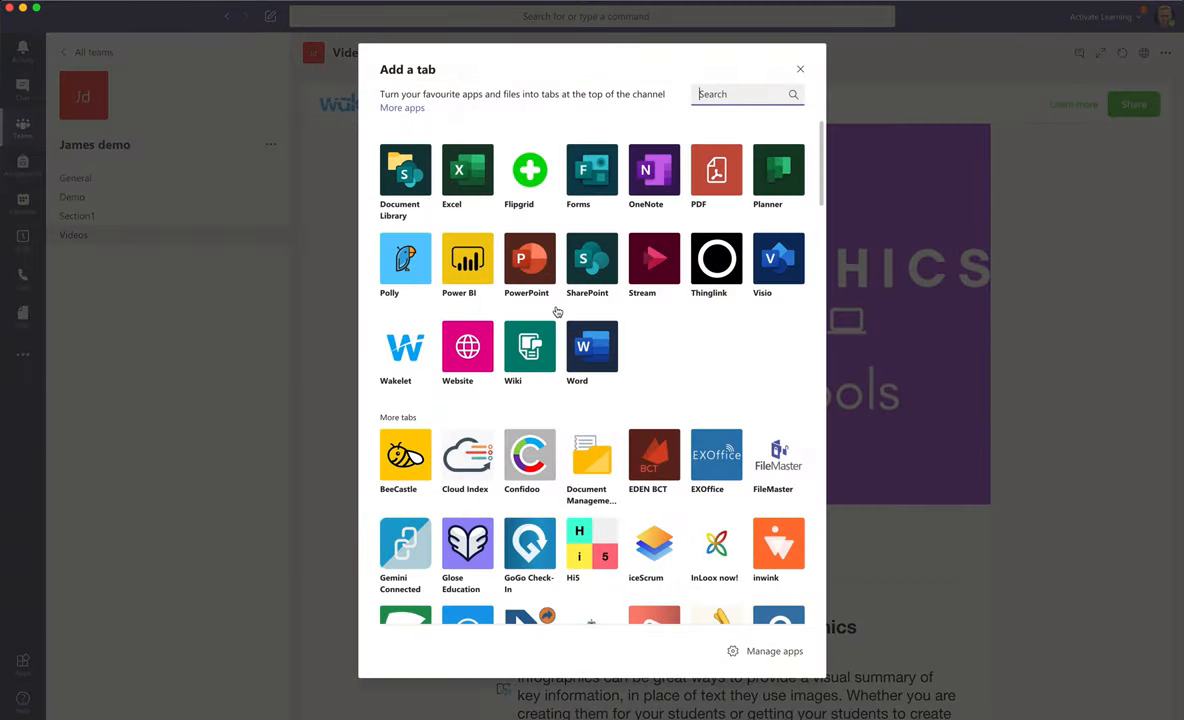
pyautogui.click(467, 347)
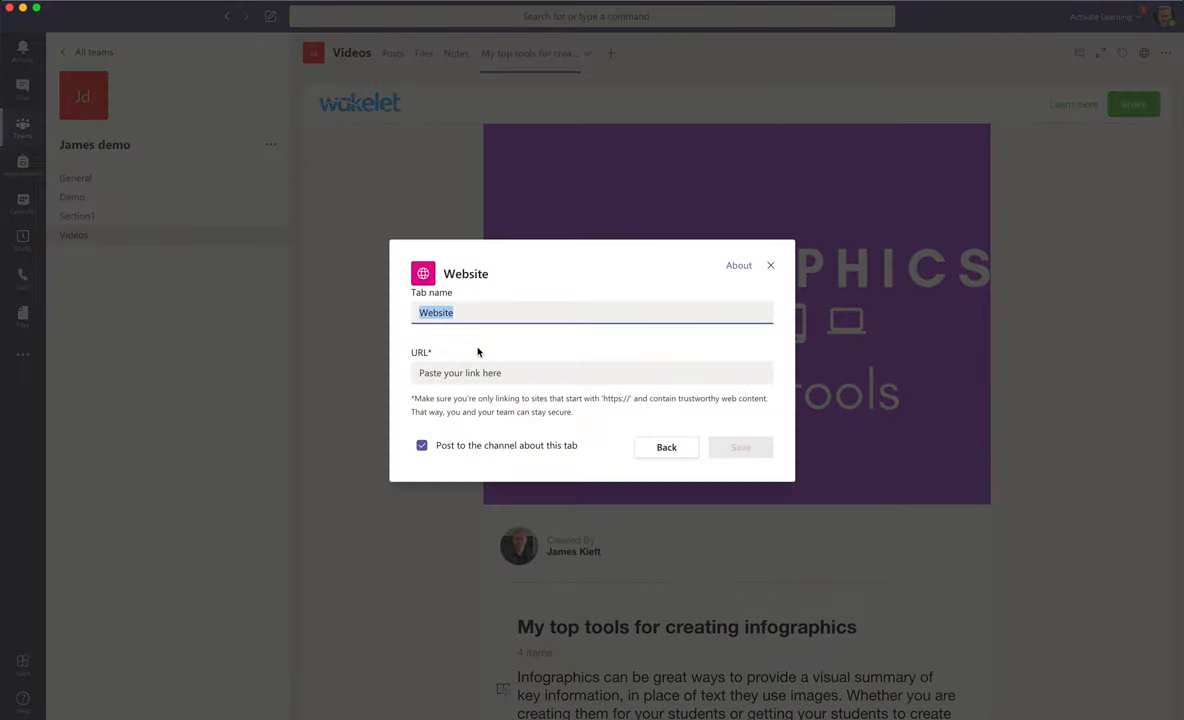
pyautogui.write('e')
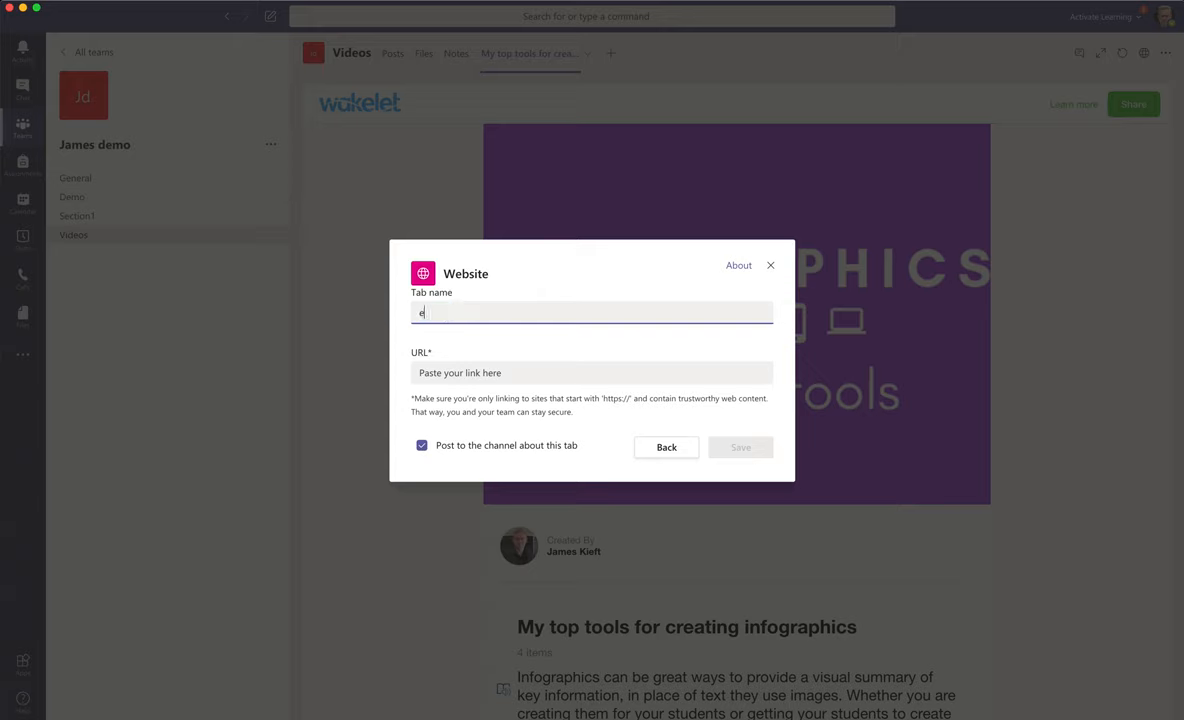
pyautogui.write('dtech')
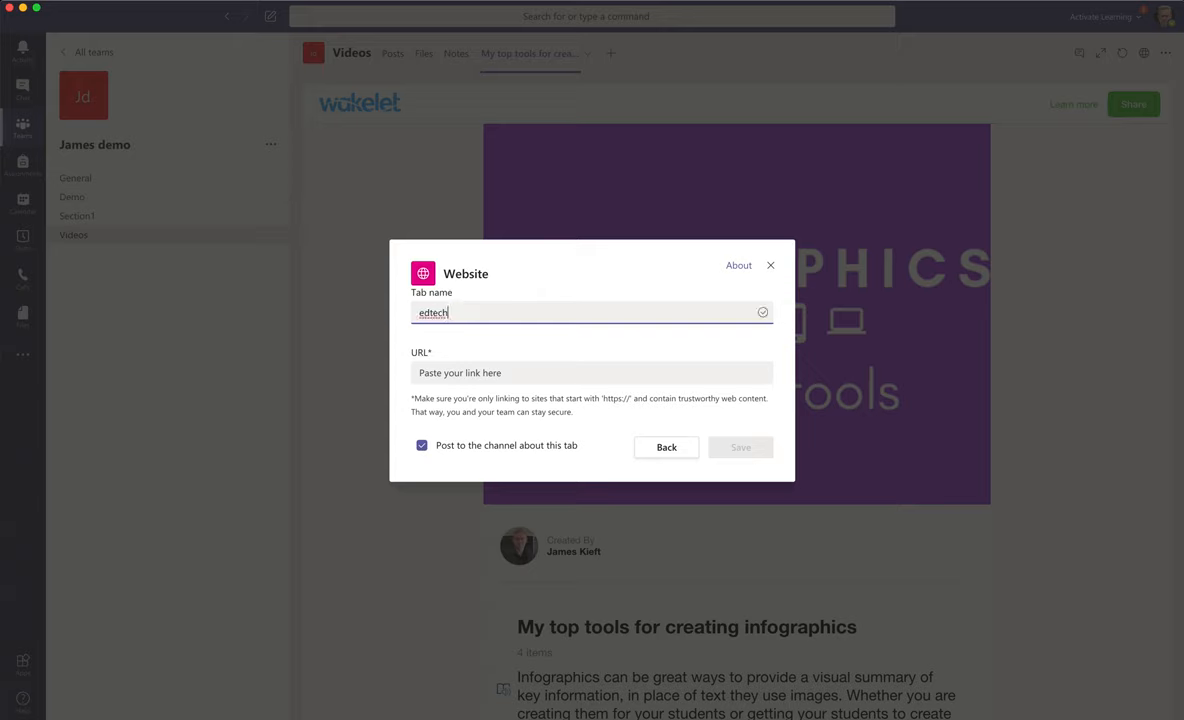
pyautogui.click(591, 372)
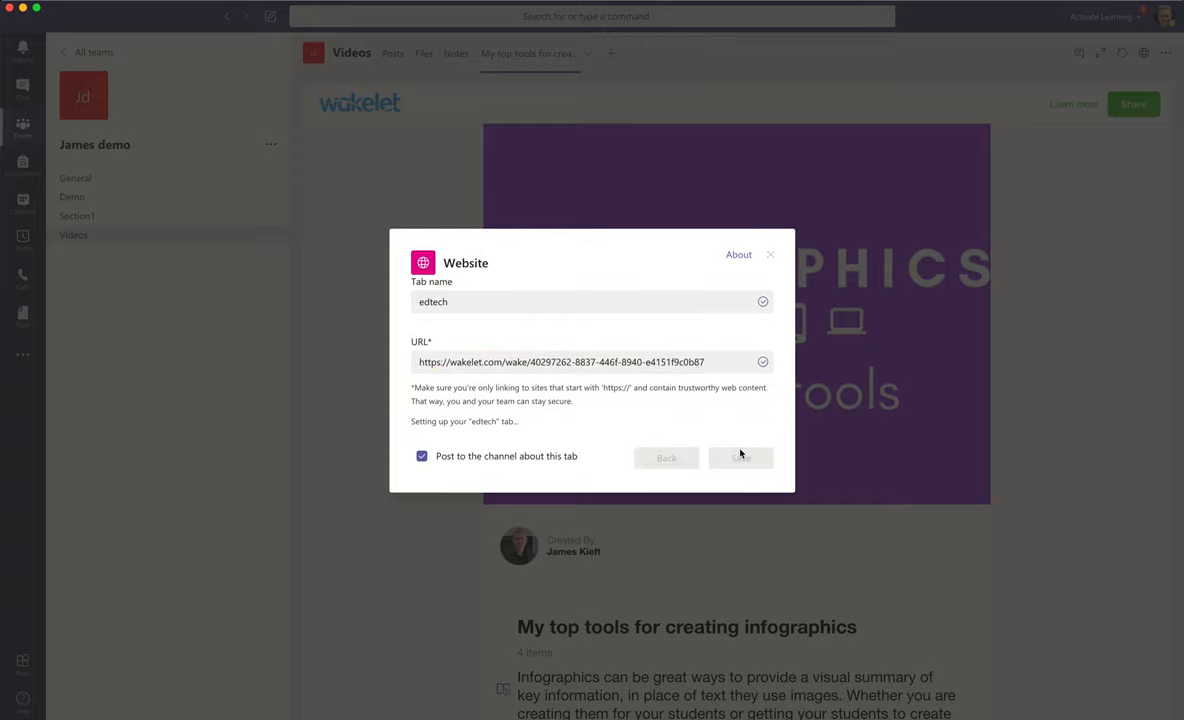
pyautogui.click(740, 458)
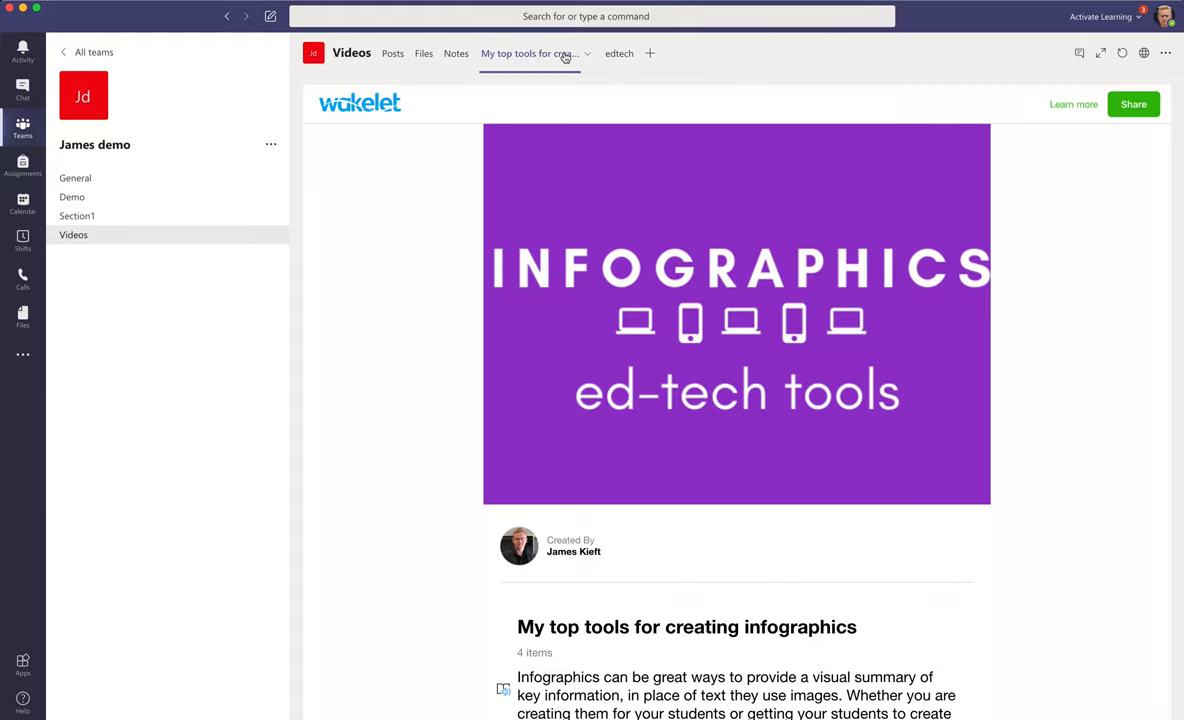
pyautogui.click(587, 53)
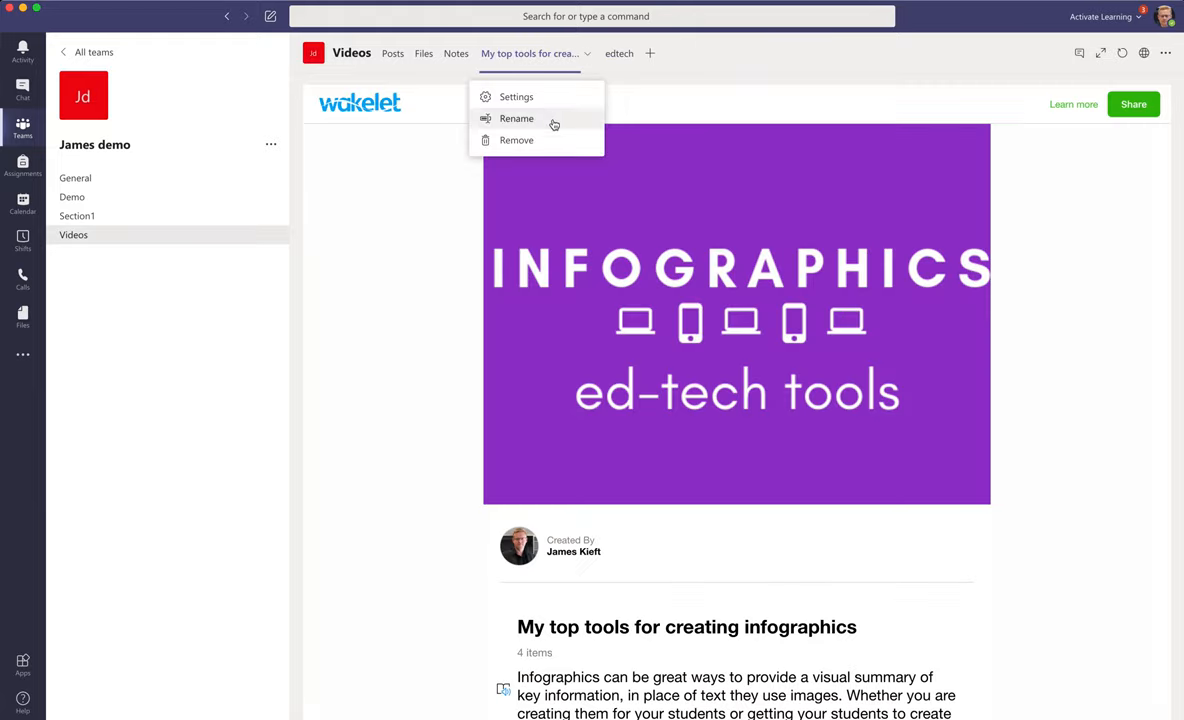
pyautogui.moveTo(516, 140)
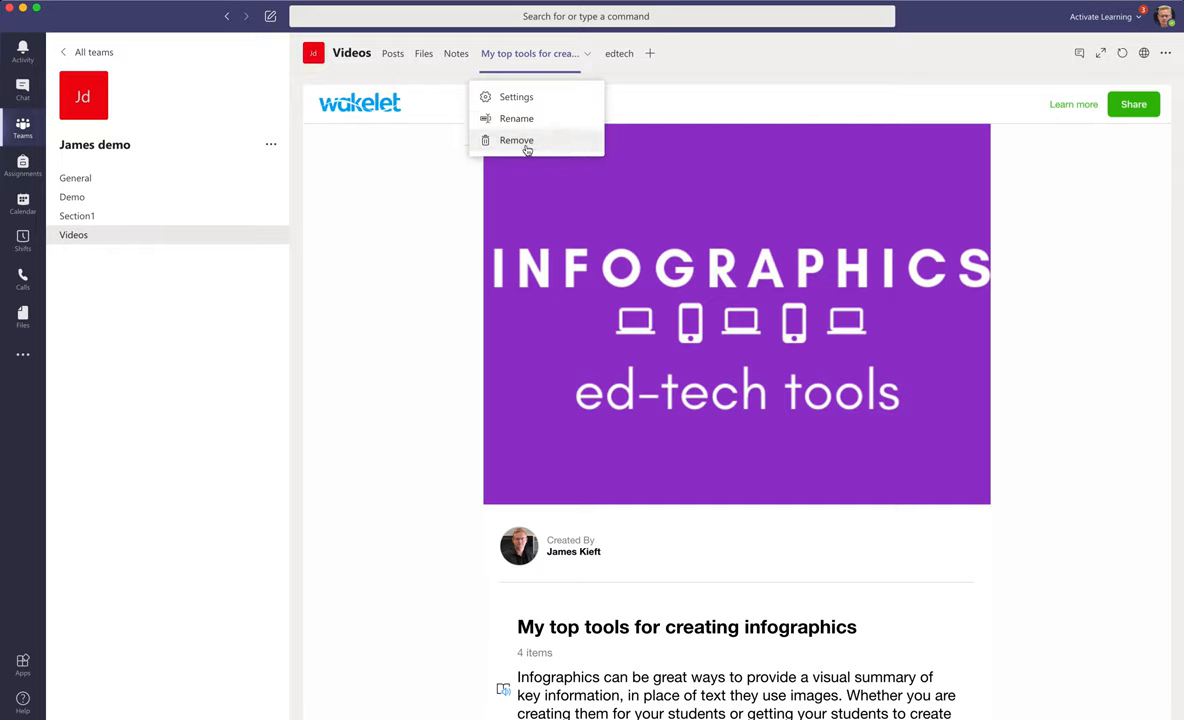
pyautogui.moveTo(755, 65)
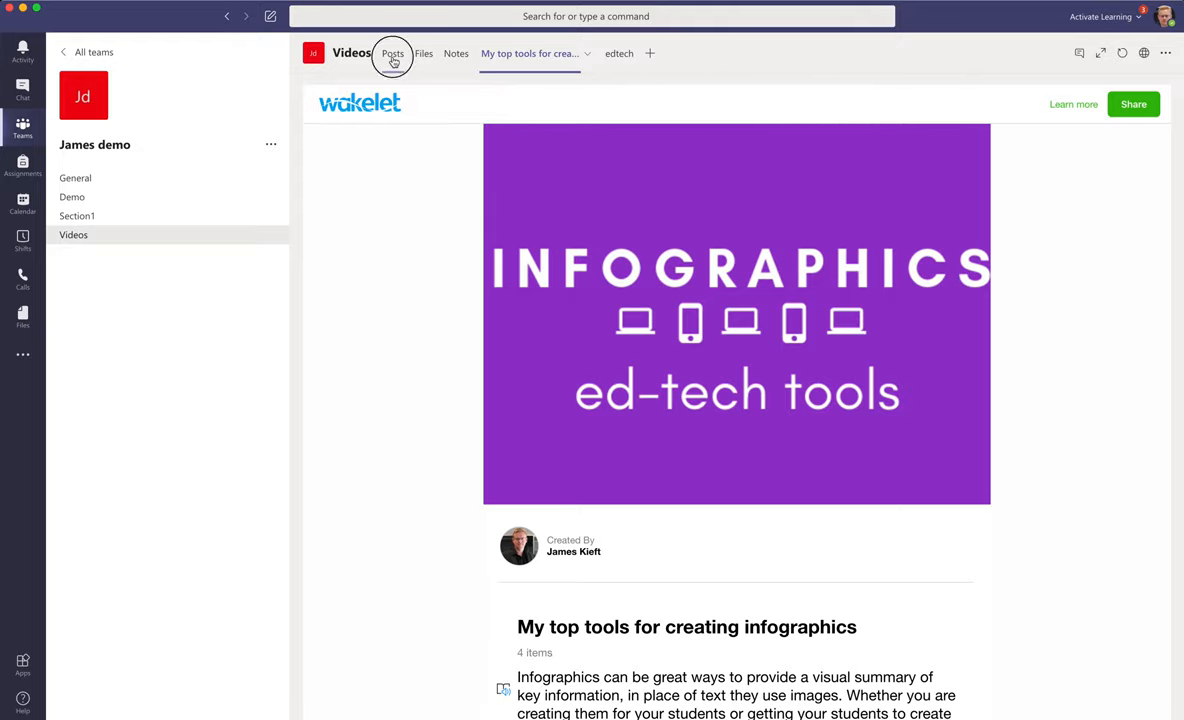
# View the Videos channel posts, then preview and close the Wakelet collection picker.
pyautogui.click(392, 53)
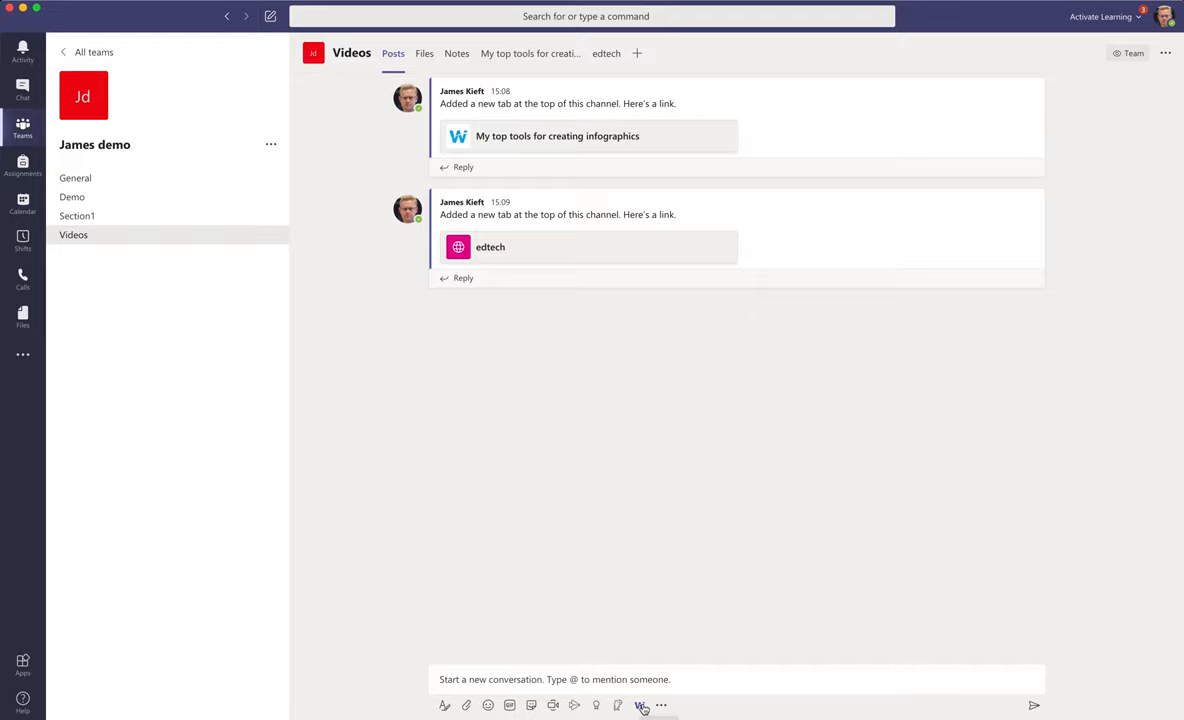
pyautogui.click(640, 705)
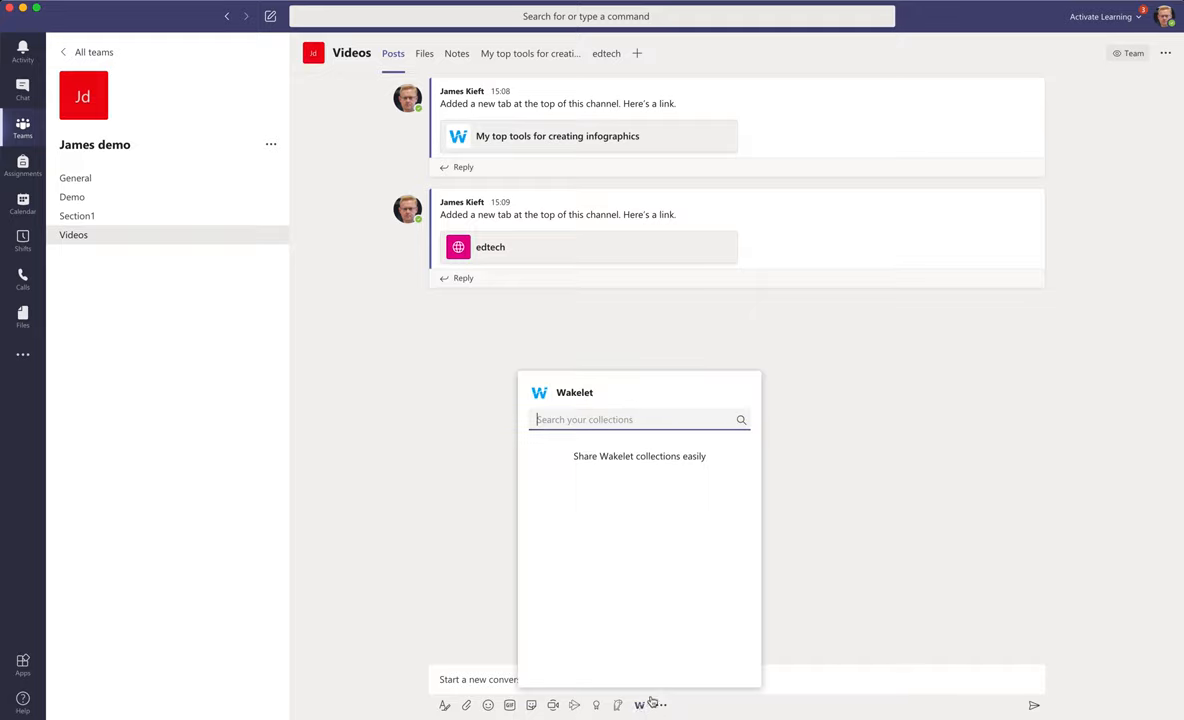
pyautogui.moveTo(603, 447)
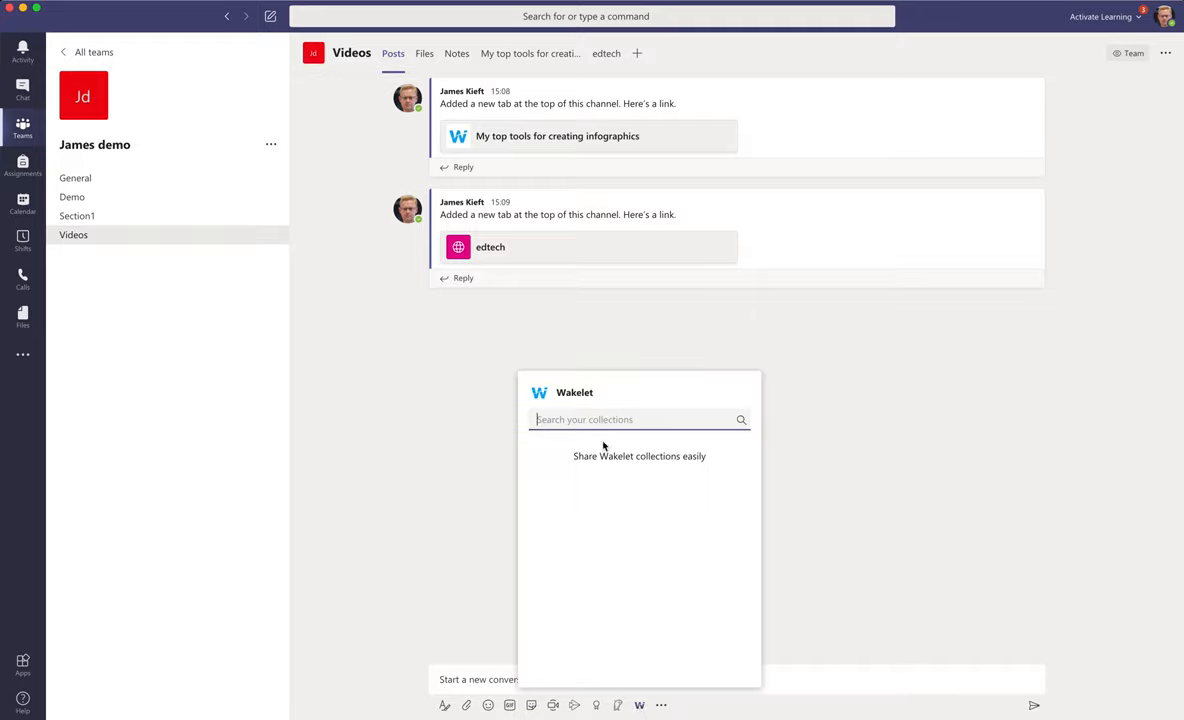
pyautogui.moveTo(810, 494)
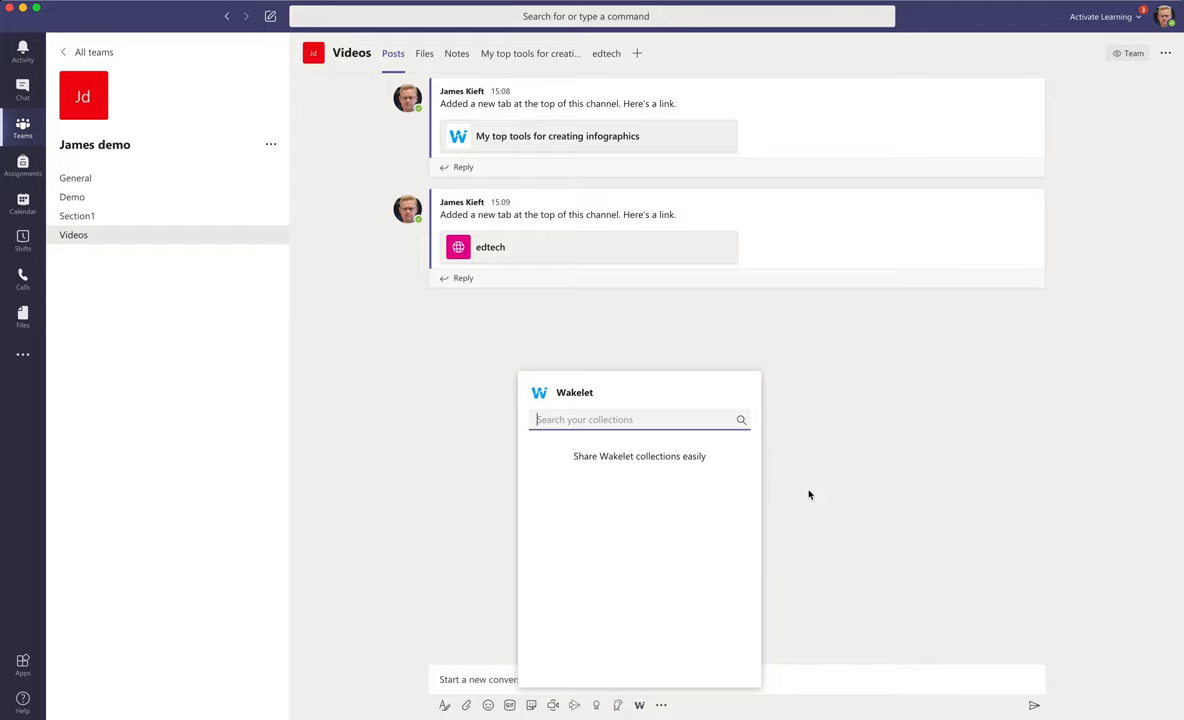
pyautogui.click(806, 491)
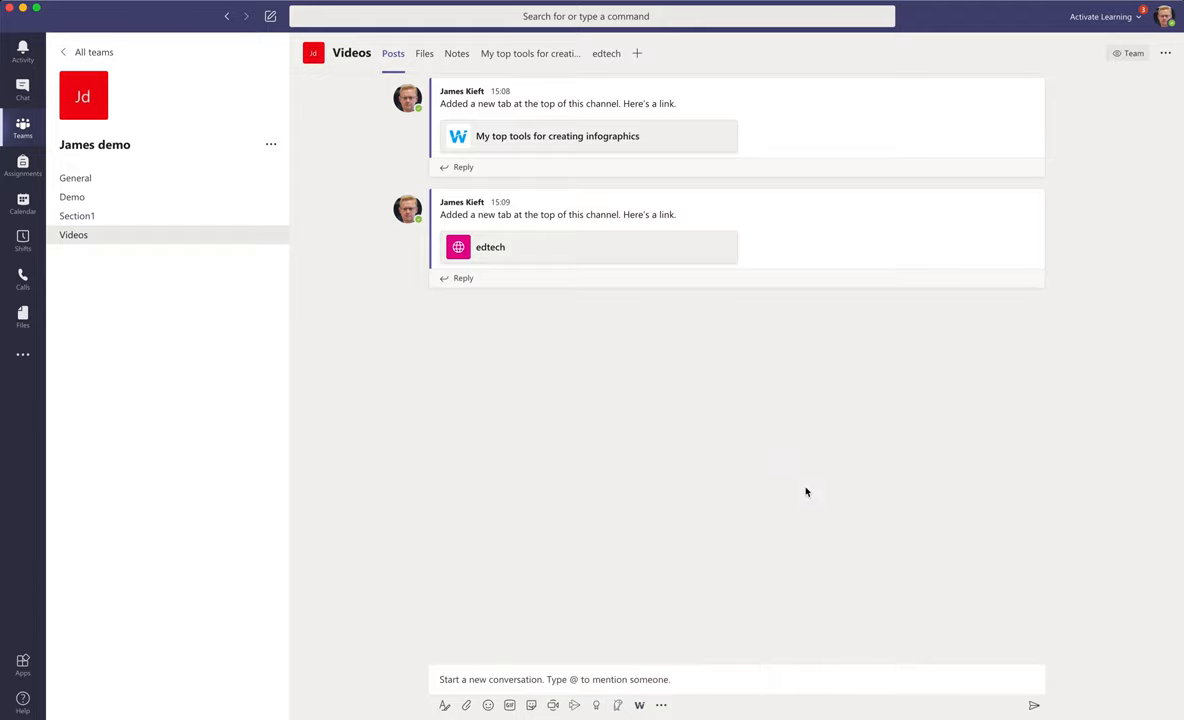
pyautogui.moveTo(547, 408)
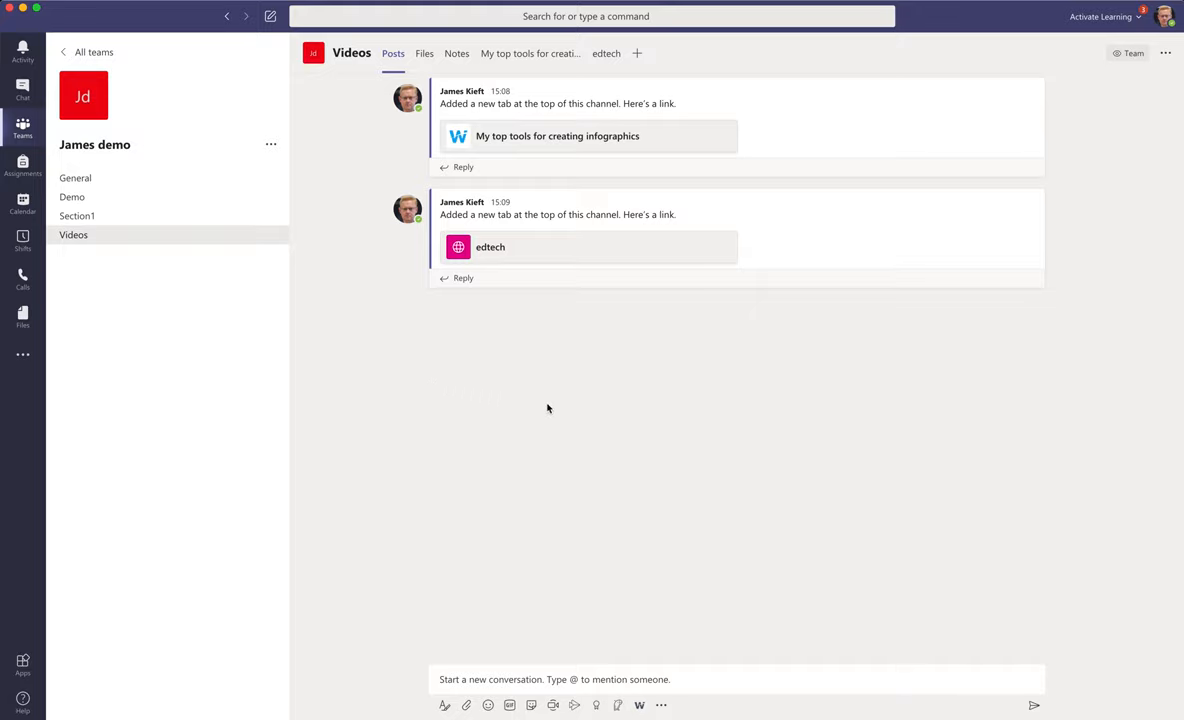
pyautogui.moveTo(550, 408)
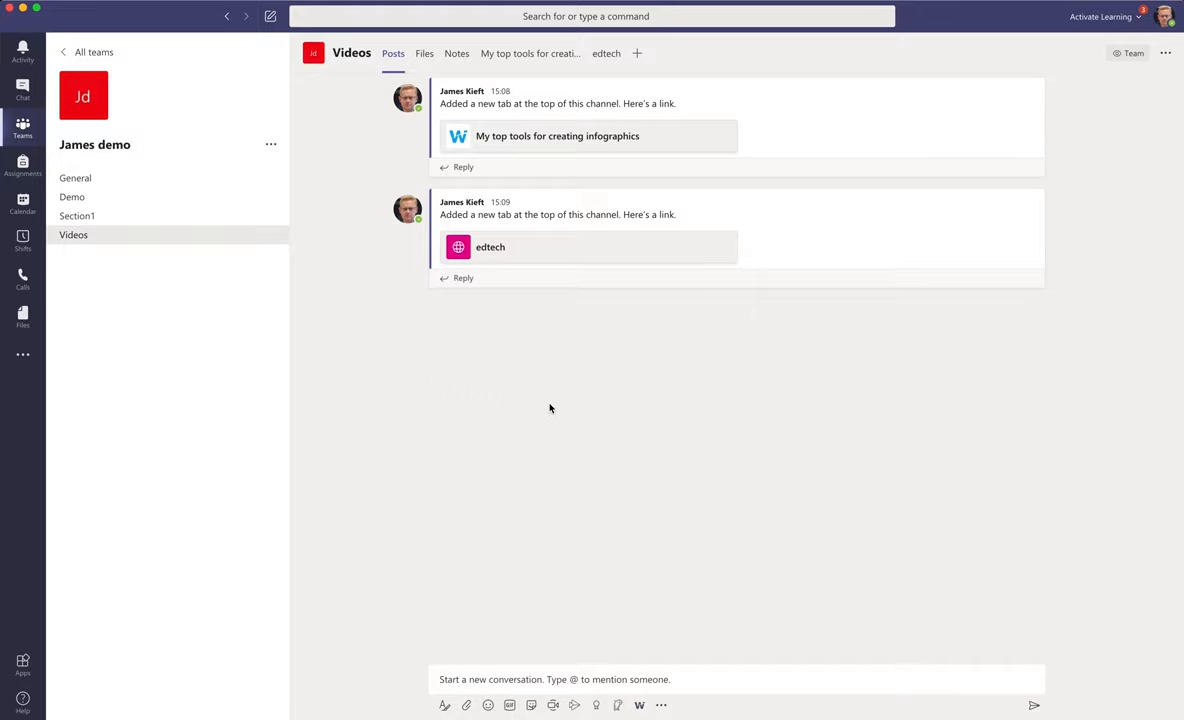
pyautogui.moveTo(650, 401)
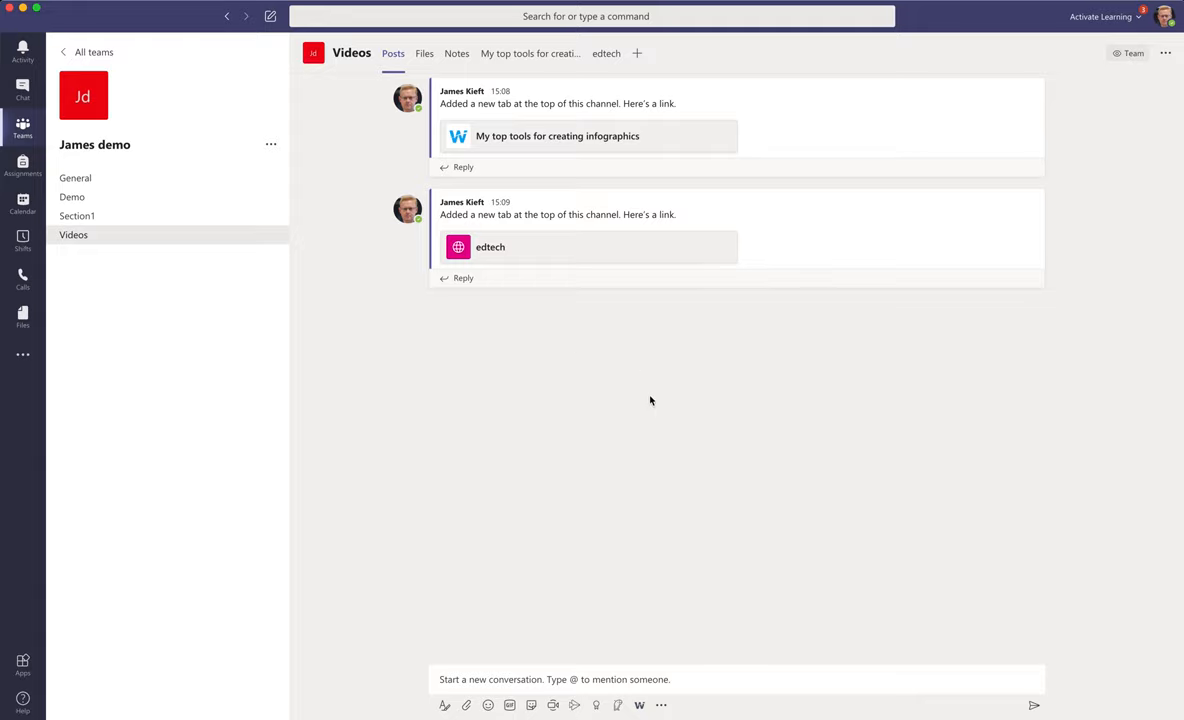
pyautogui.moveTo(900, 406)
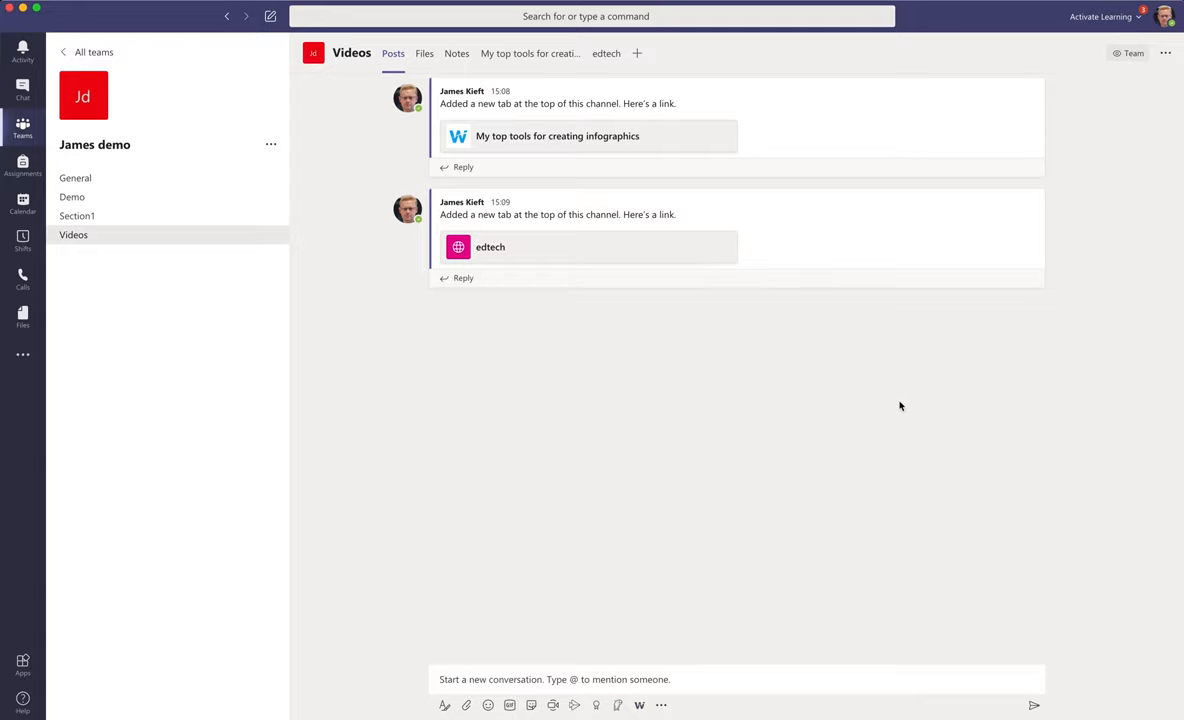
pyautogui.moveTo(970, 400)
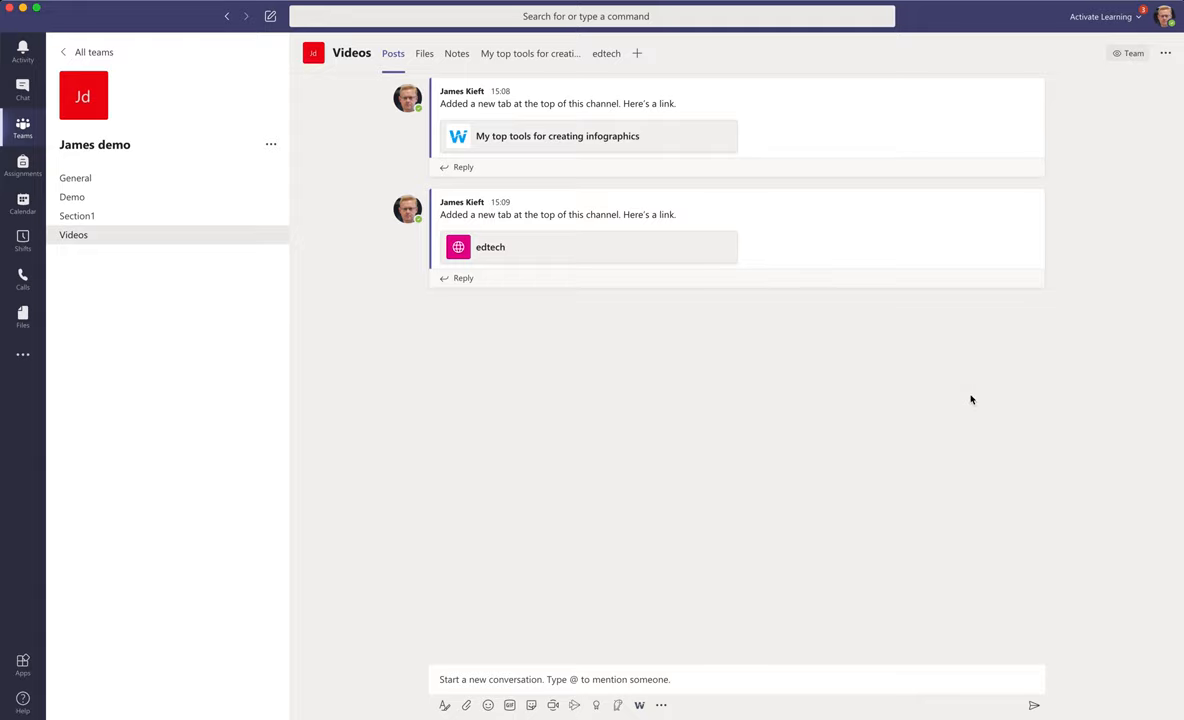